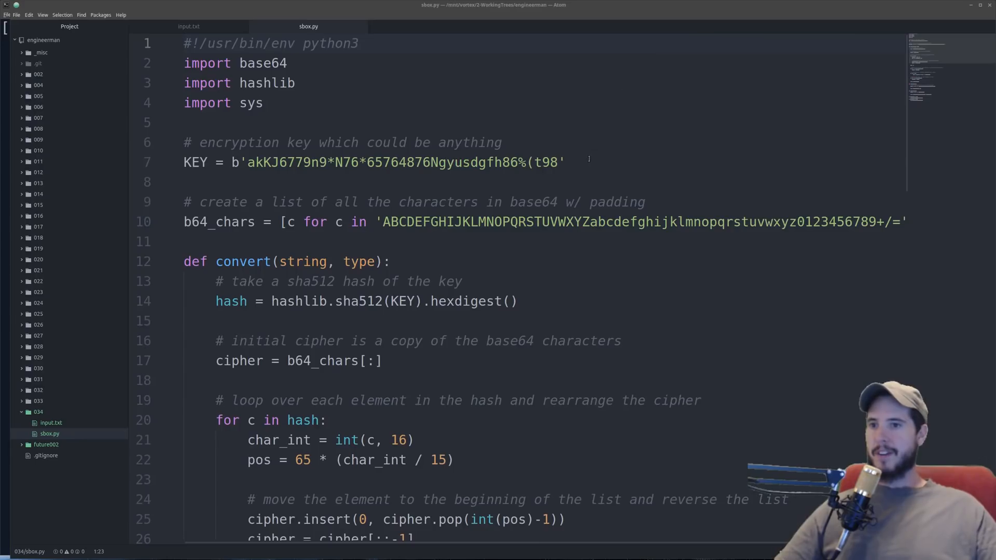
Read through the sbox.py source in the editor, selecting and scrolling over its code.
{"action": "triple_click", "coordinate": [373, 162]}
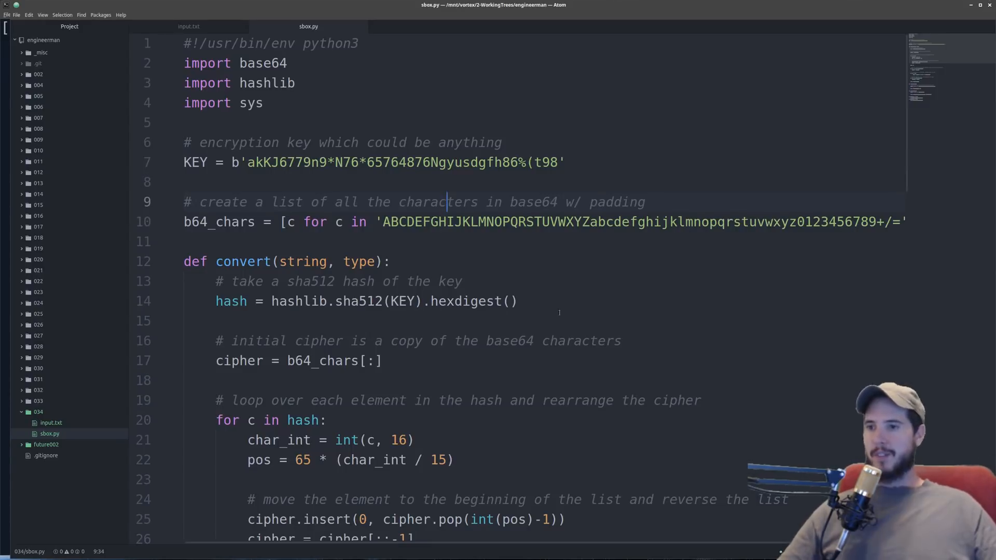
{"action": "scroll", "scroll_direction": "down", "scroll_amount": 3}
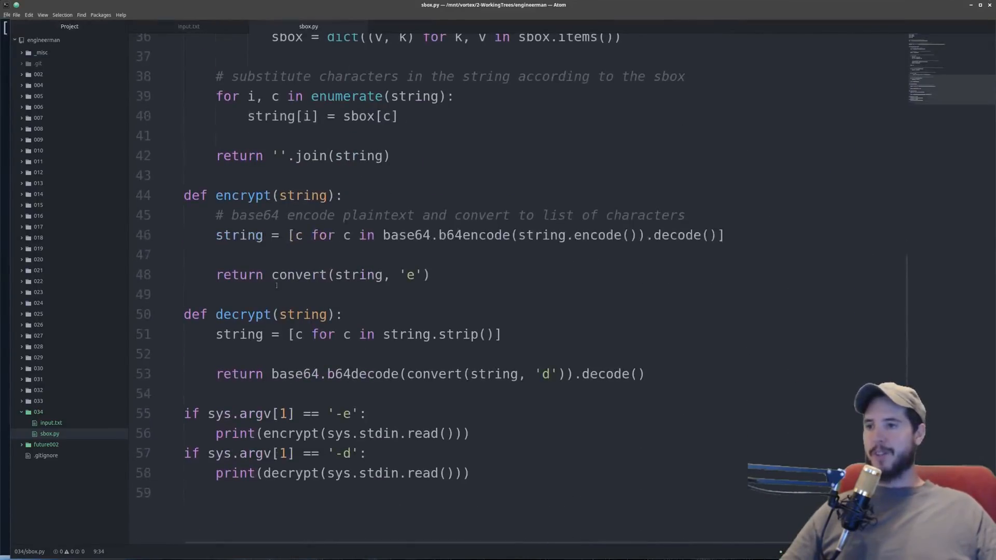
{"action": "left_click_drag", "start_coordinate": [184, 195], "coordinate": [429, 274]}
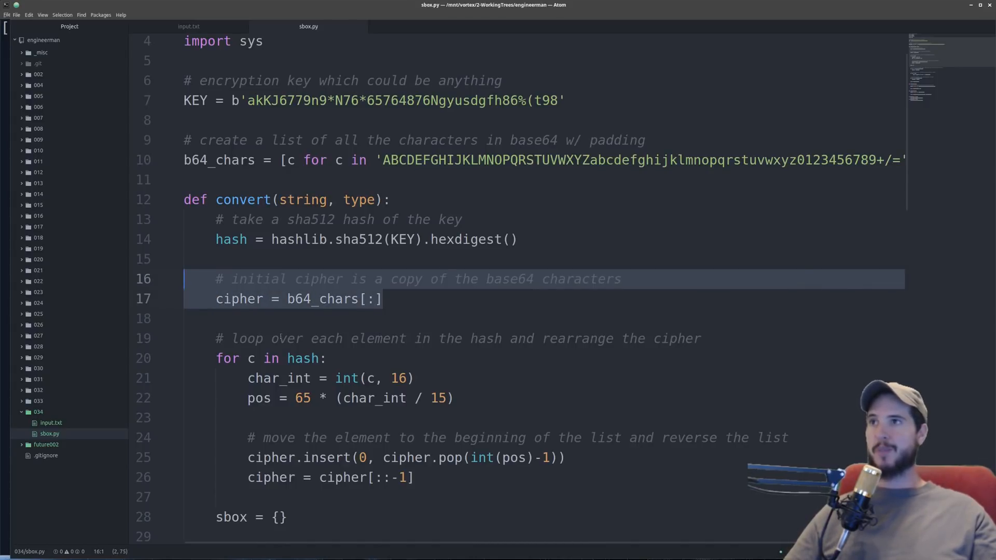
{"action": "scroll", "scroll_direction": "down", "scroll_amount": 3}
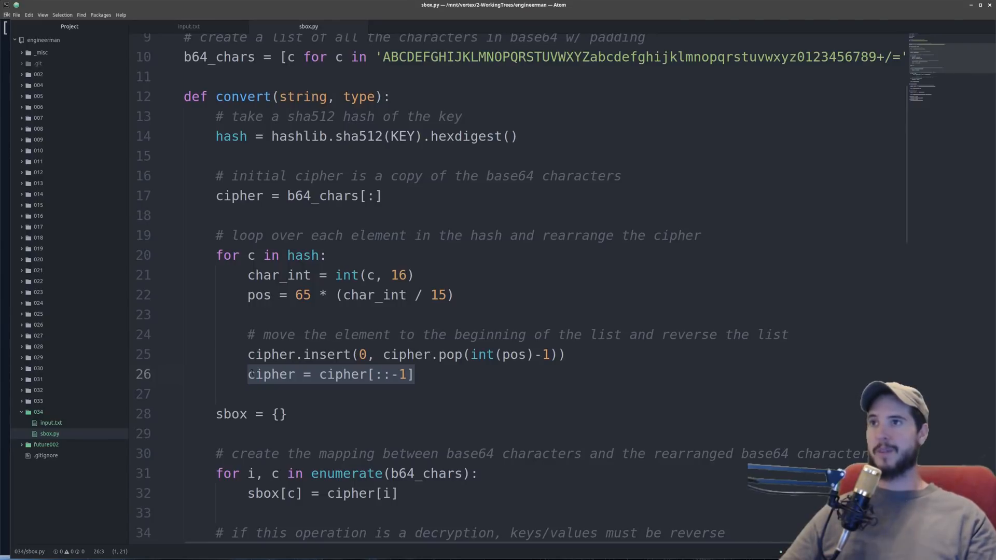
{"action": "scroll", "scroll_direction": "down", "scroll_amount": 3}
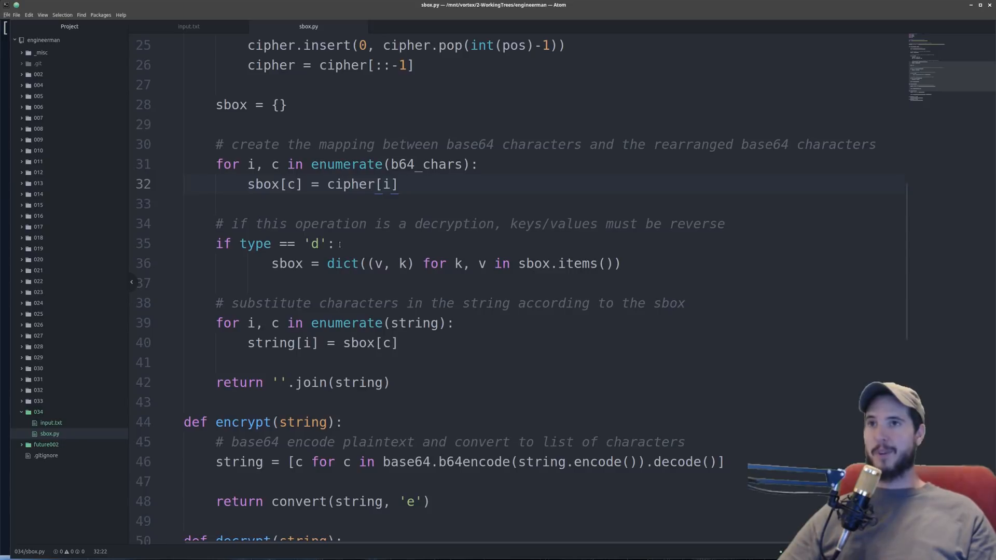
Switch to the Terminal window in the 034 folder and begin an ls command.
{"action": "left_click", "coordinate": [398, 185]}
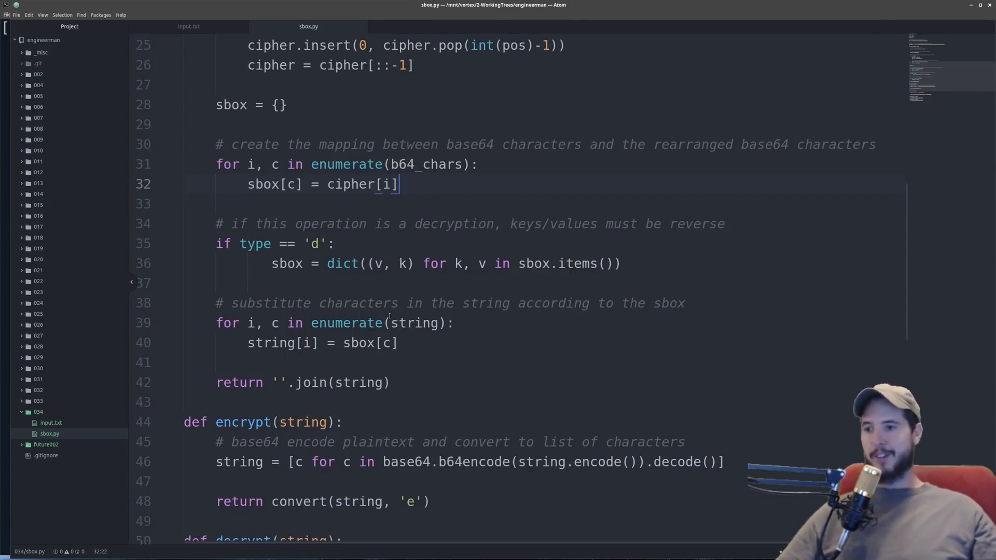
{"action": "scroll", "scroll_direction": "down", "scroll_amount": 3}
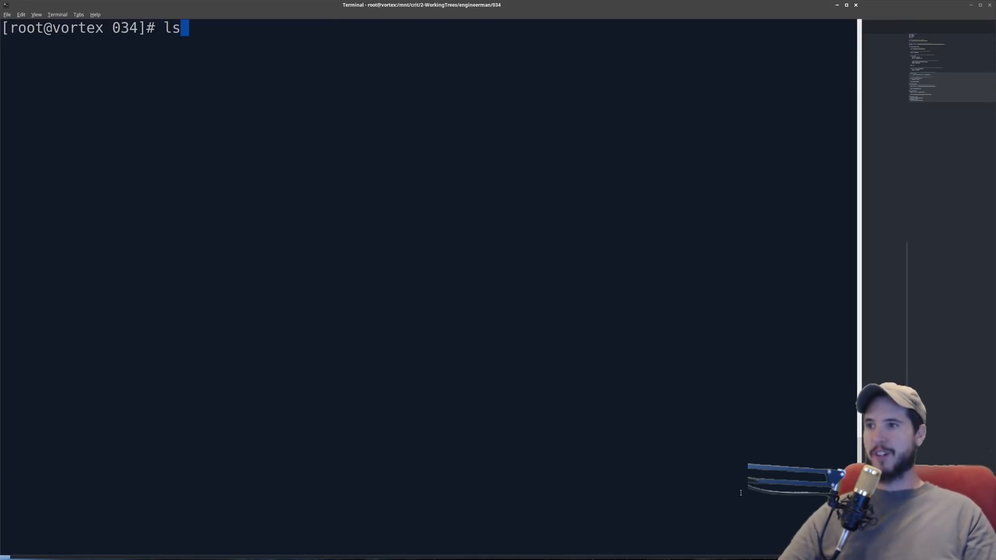
Run ls -l showing input.txt and sbox.py, then cat input.txt to display the hello friend art.
{"action": "key", "text": "Return"}
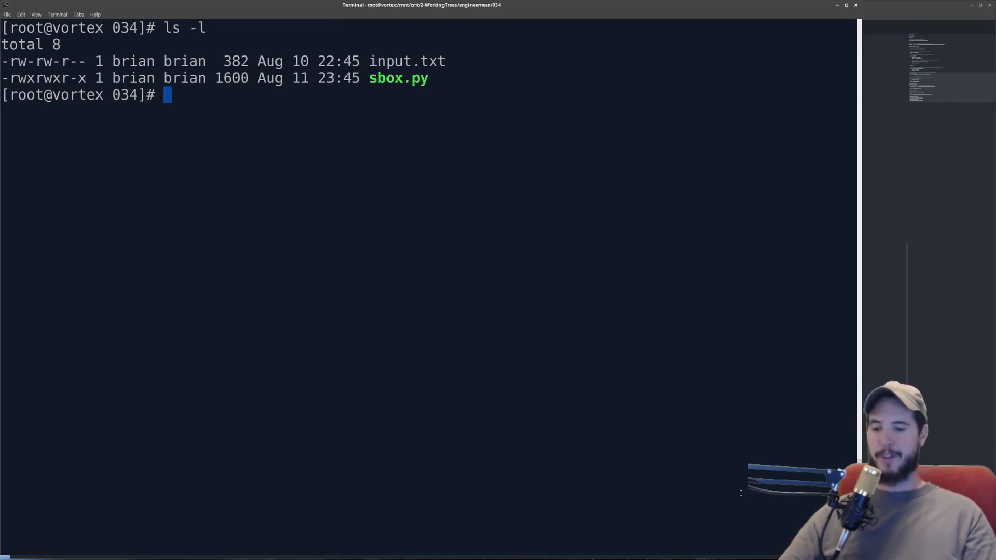
{"action": "type", "text": "cat input.txt"}
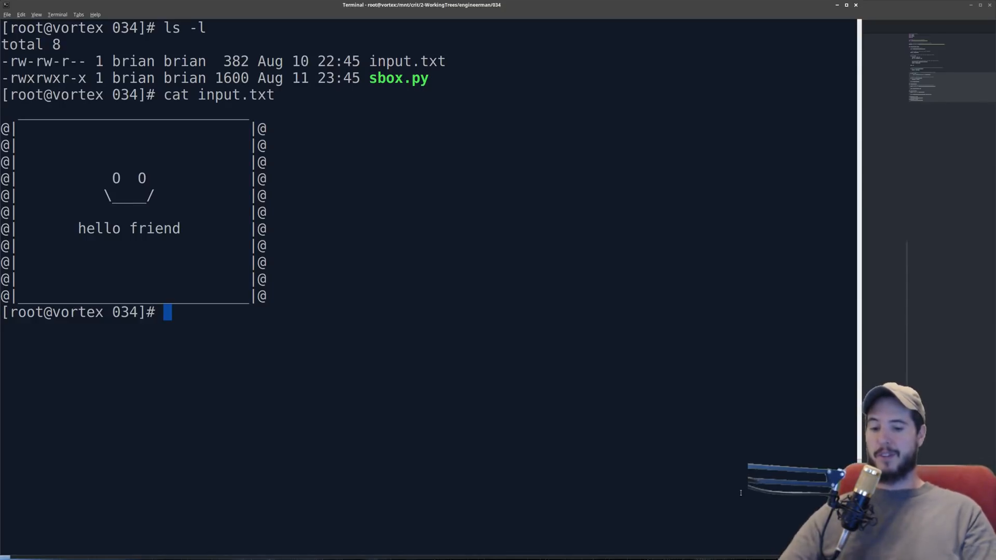
{"action": "type", "text": "cat"}
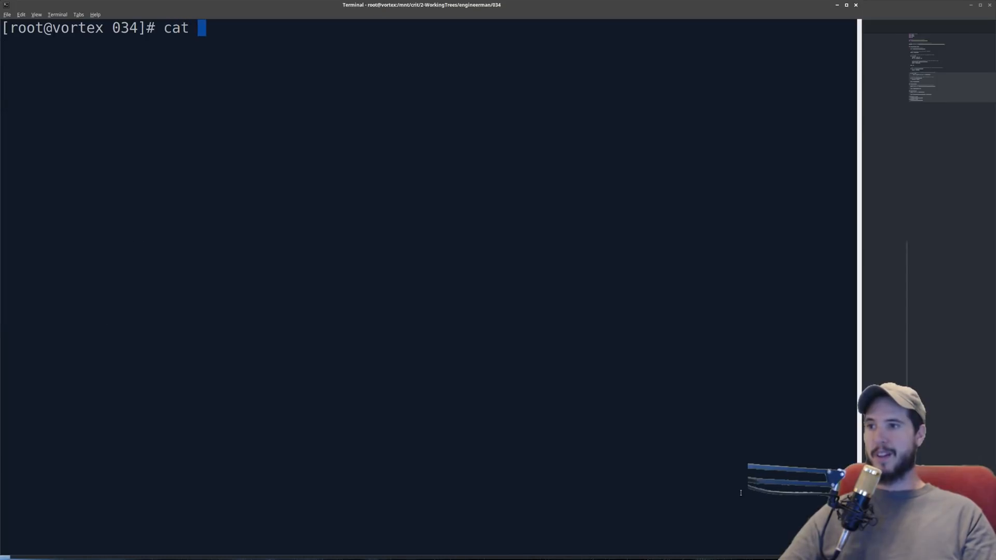
Run cat input.txt | ./sbox.py -e to print the scrambled ciphertext.
{"action": "type", "text": "input.txt"}
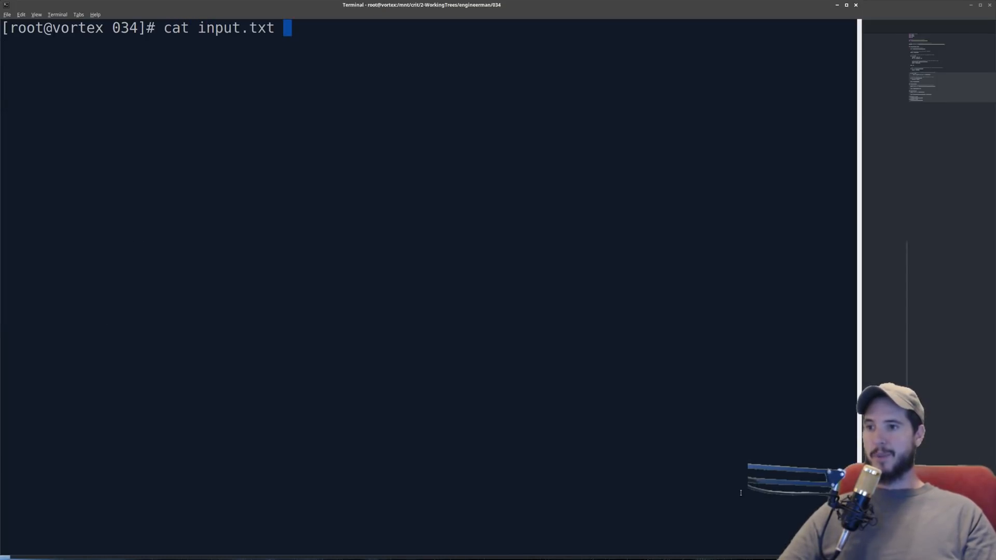
{"action": "type", "text": "| ./s"}
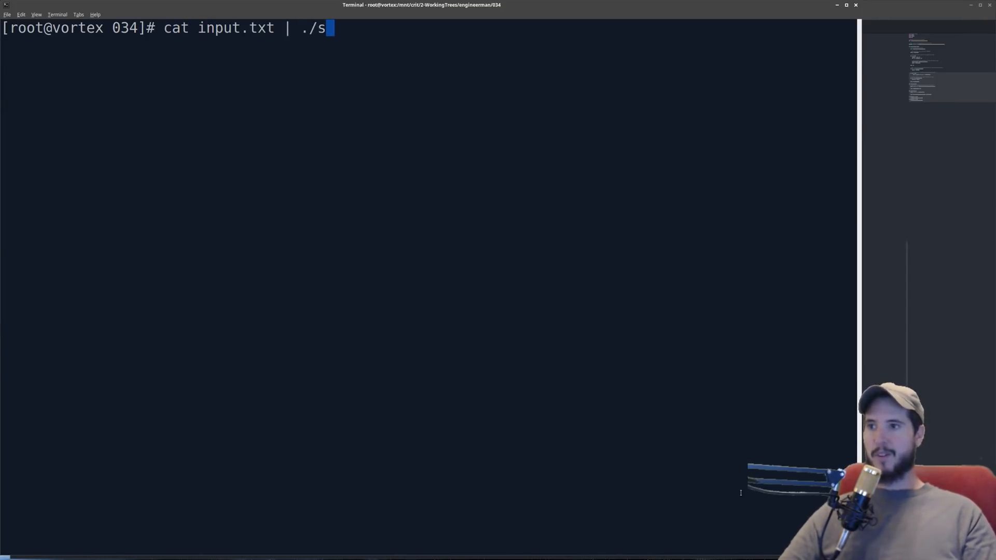
{"action": "type", "text": "box.py"}
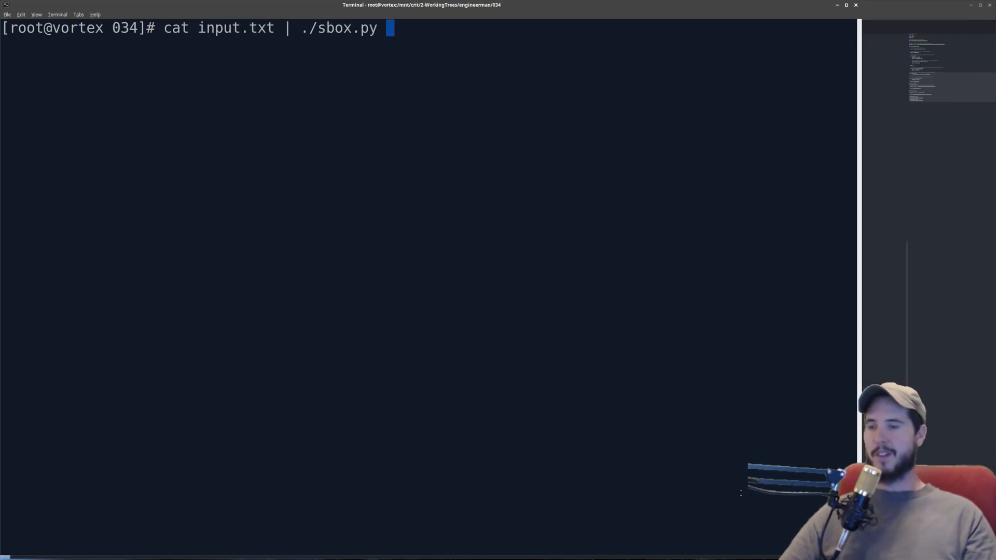
{"action": "type", "text": "-"}
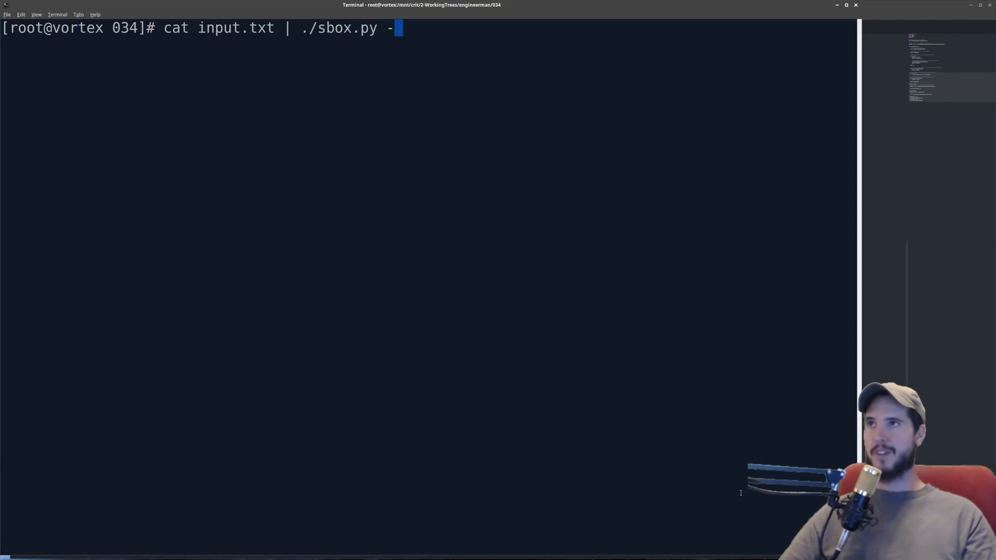
{"action": "type", "text": "e"}
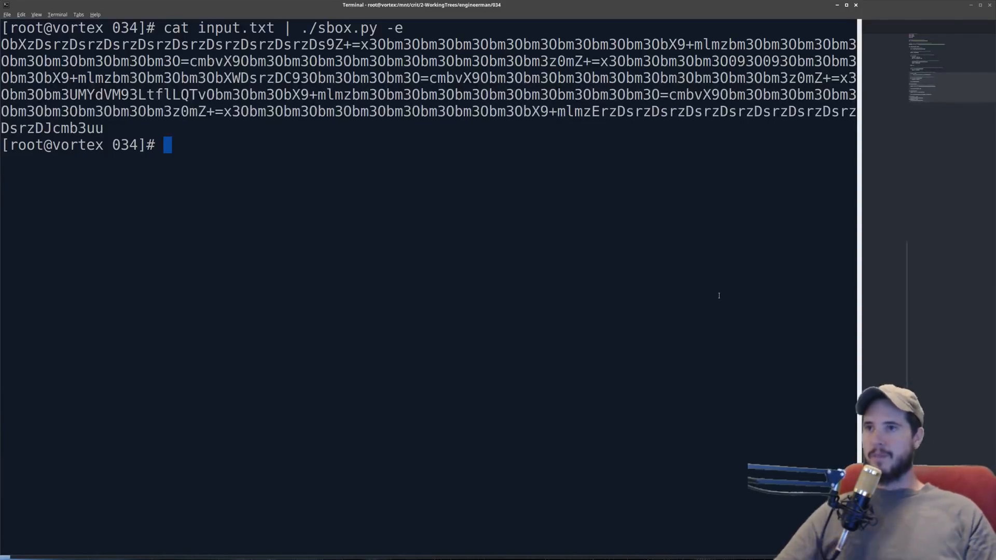
{"action": "type", "text": "cat input.txt | ./sbox.py -e"}
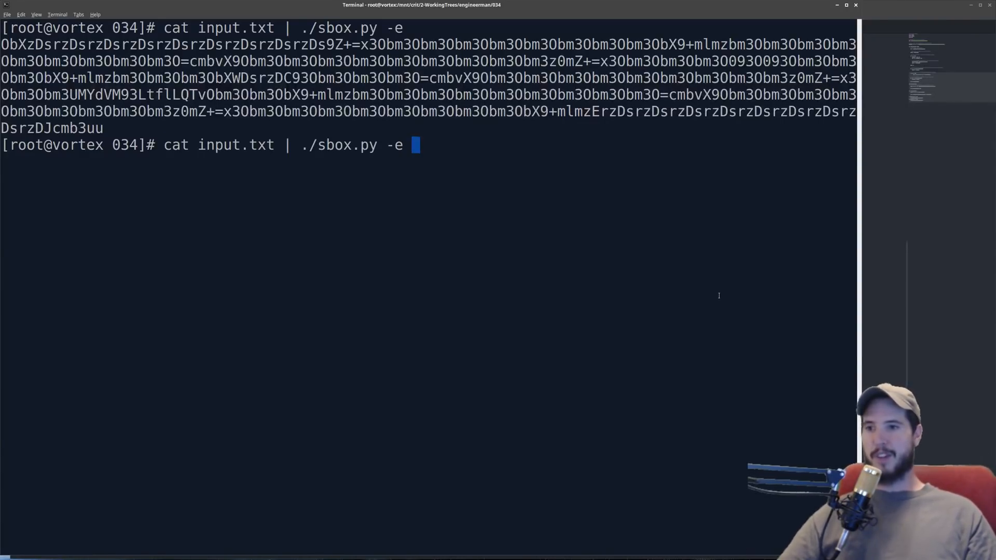
Run cat input.txt | ./sbox.py -e | ./sbox.py -d to restore the hello friend art, then clear.
{"action": "type", "text": "| ./sbox.py"}
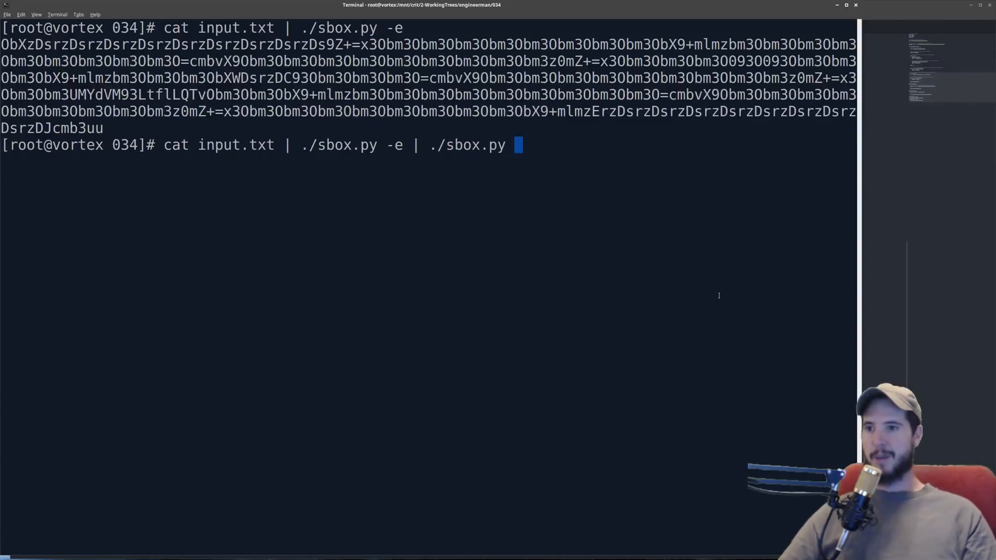
{"action": "type", "text": "-d"}
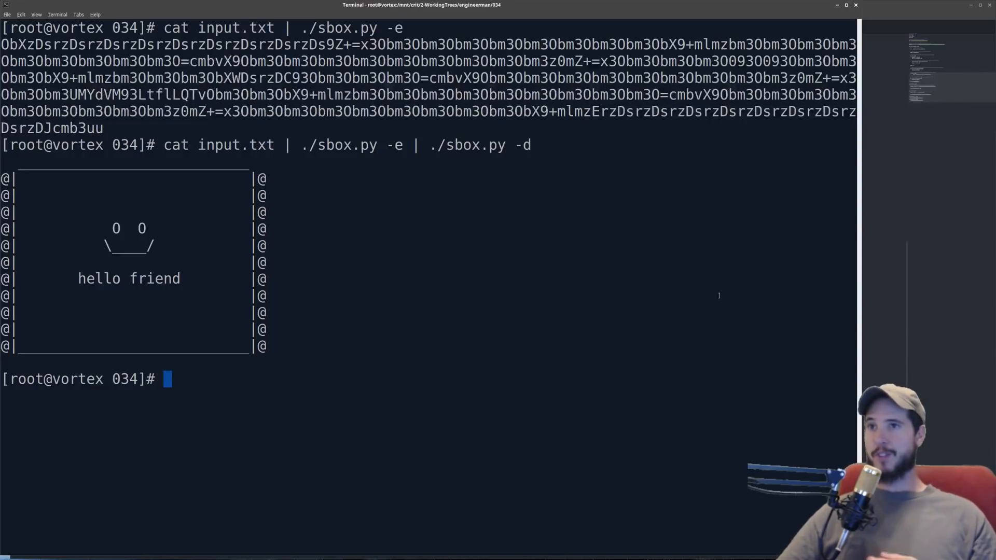
{"action": "type", "text": "cle"}
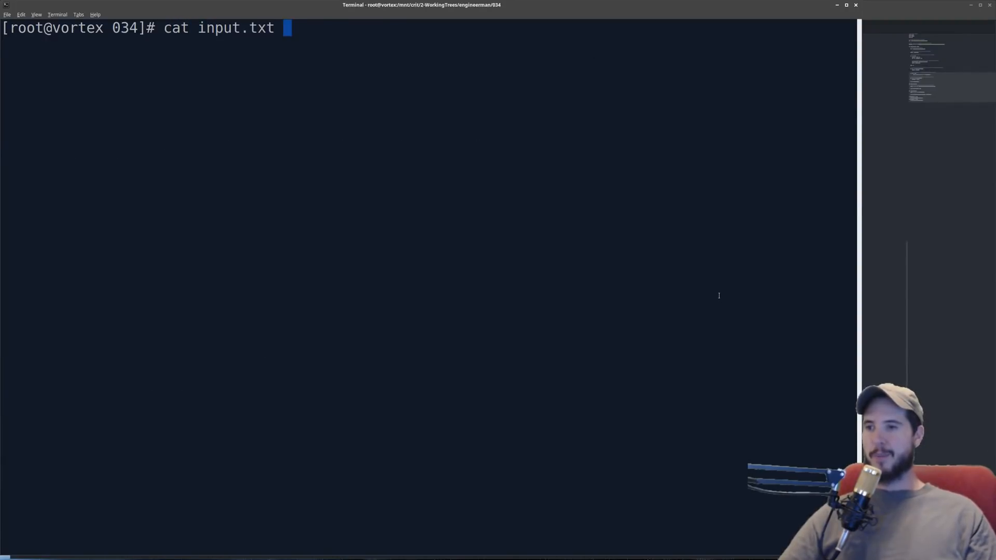
Chain ./sbox.py -e three times on input.txt and redirect into enc.txt, then show its contents.
{"action": "type", "text": "| ./sbox.py"}
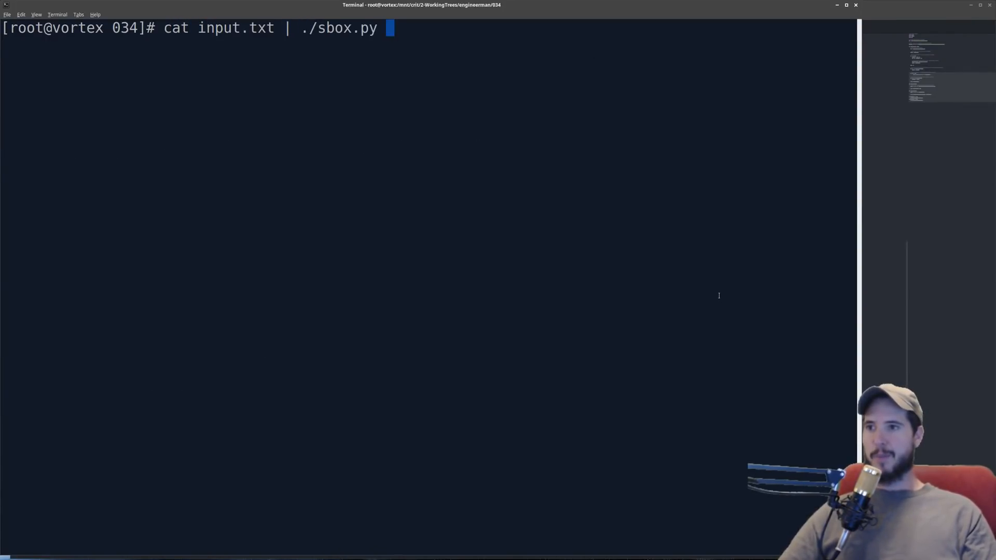
{"action": "type", "text": "-e | ./sbox.py -e| ./sbox.py -e"}
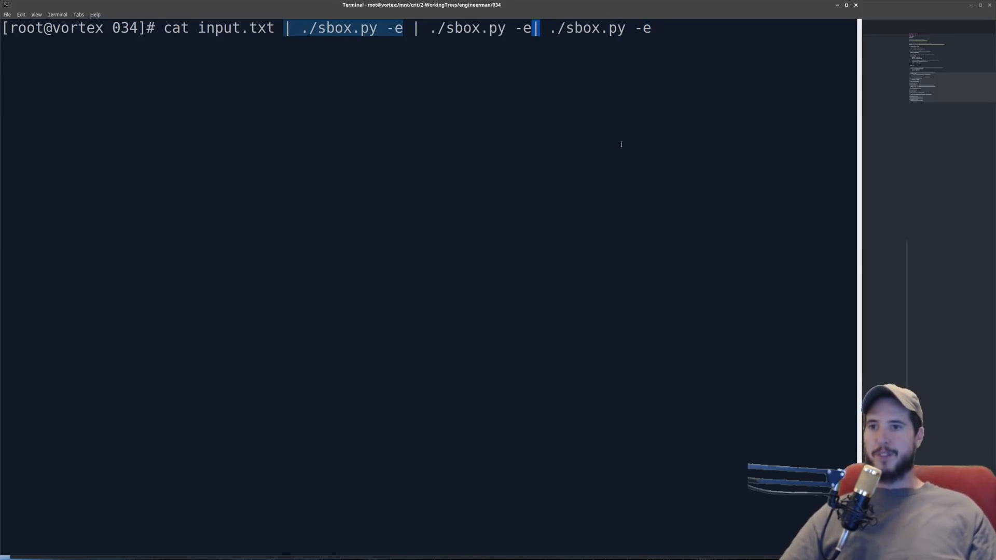
{"action": "type", "text": ">"}
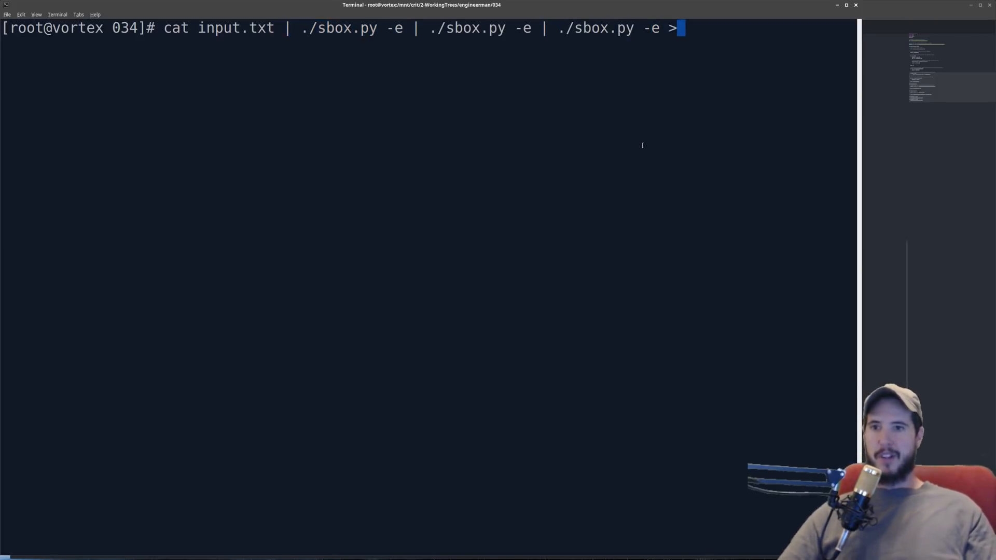
{"action": "type", "text": "enc.txt"}
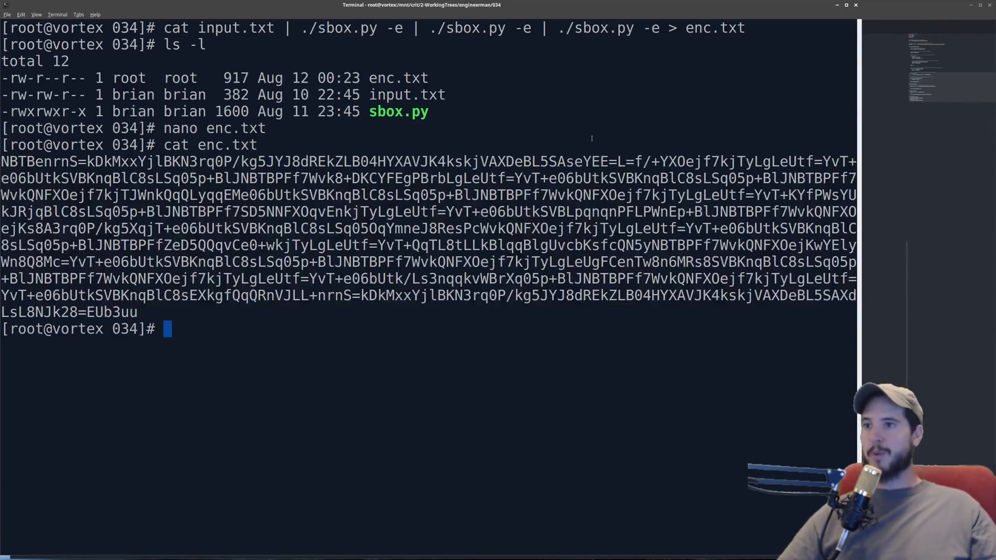
{"action": "left_click_drag", "start_coordinate": [164, 27], "coordinate": [274, 27]}
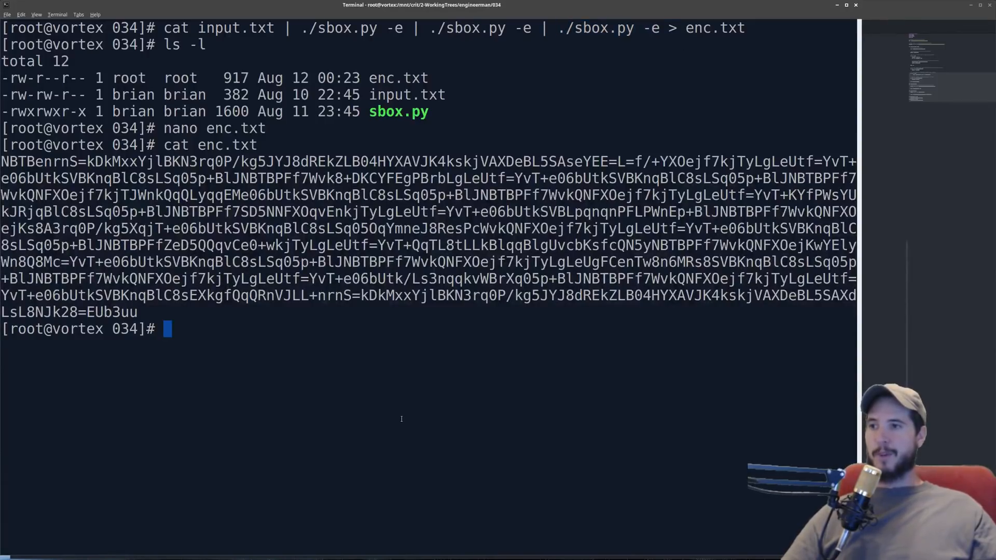
Run cat enc.txt | ./sbox.py -d | ./sbox.py -d | ./sbox.py -d to recover the message.
{"action": "type", "text": "cat enc.txt"}
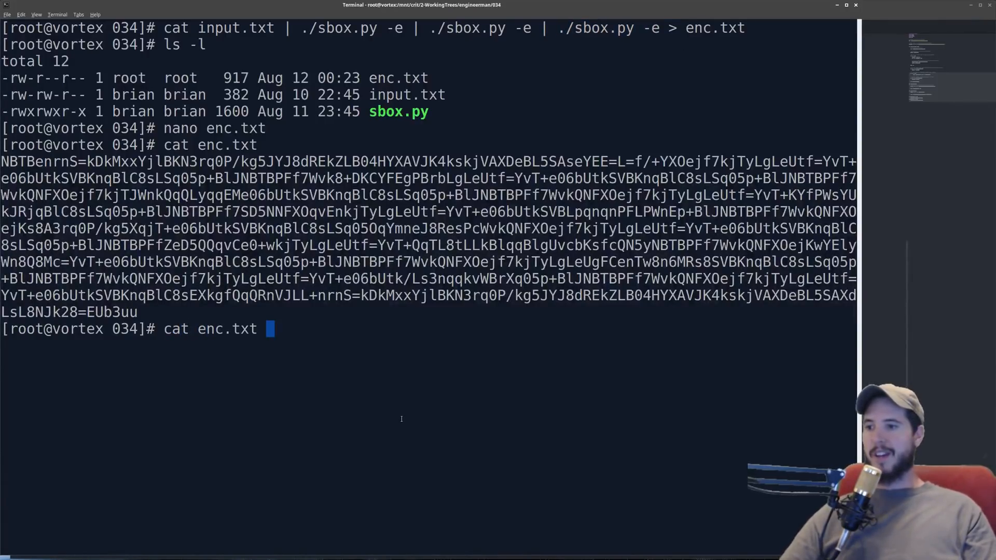
{"action": "type", "text": "| ./s"}
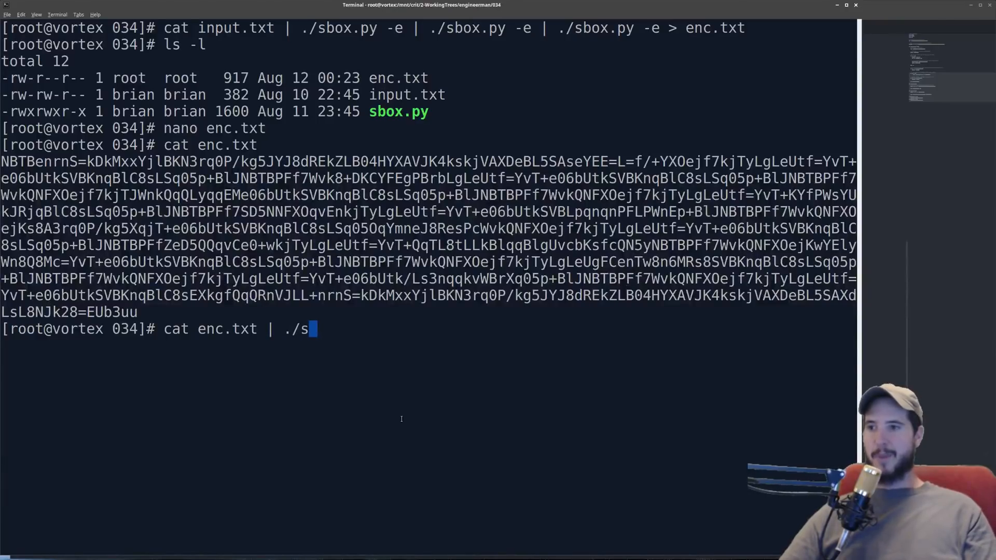
{"action": "type", "text": "box.py -d"}
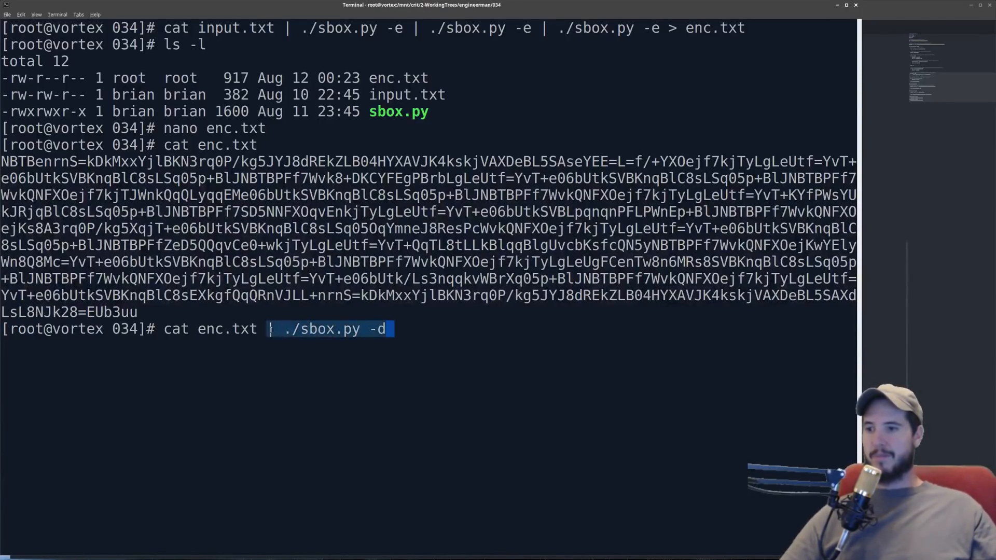
{"action": "type", "text": "| ./sbox.py -d| ./sbox.py -d"}
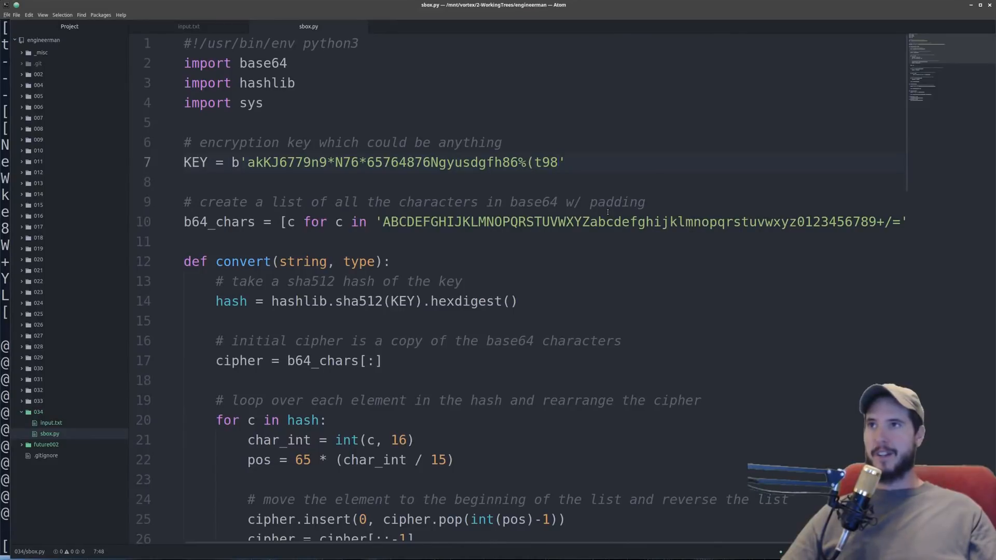
Delete the KEY's last character so decryption prints could not decrypt, then retype 8 to restore it.
{"action": "key", "text": "BackSpace"}
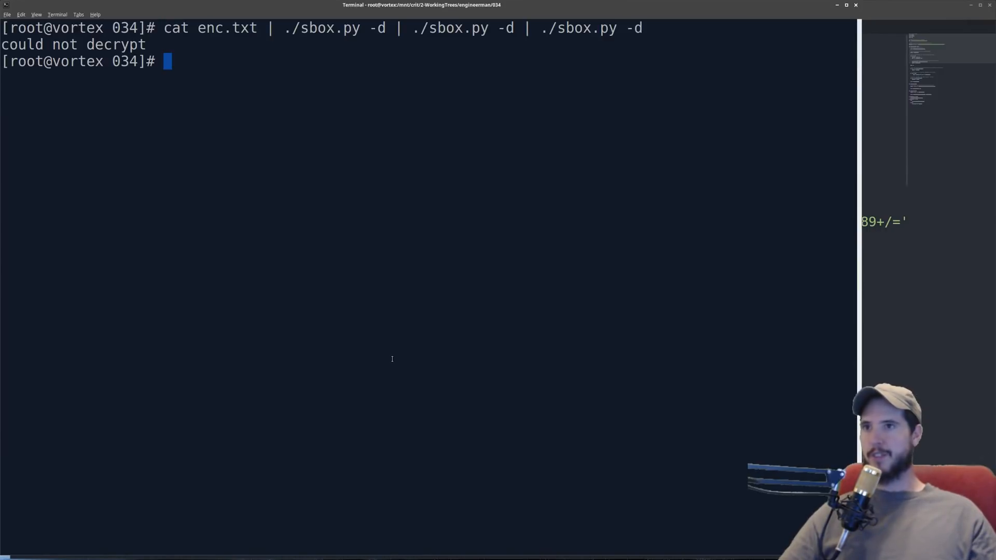
{"action": "mouse_move", "coordinate": [837, 100]}
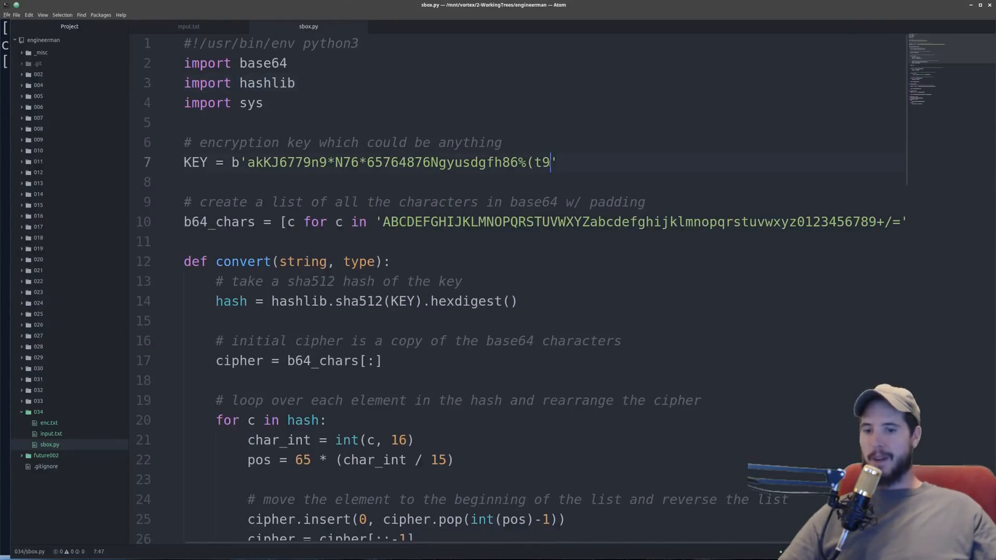
{"action": "type", "text": "8"}
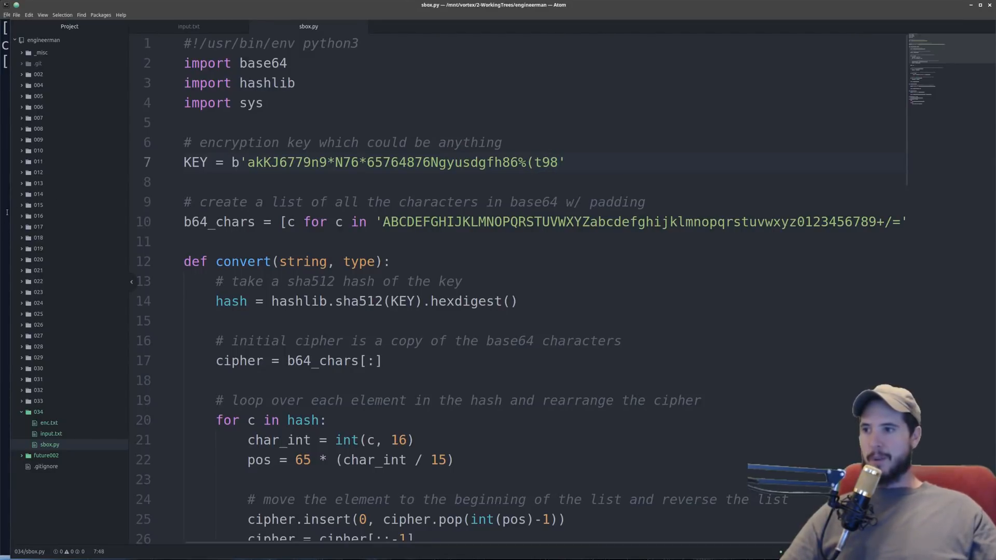